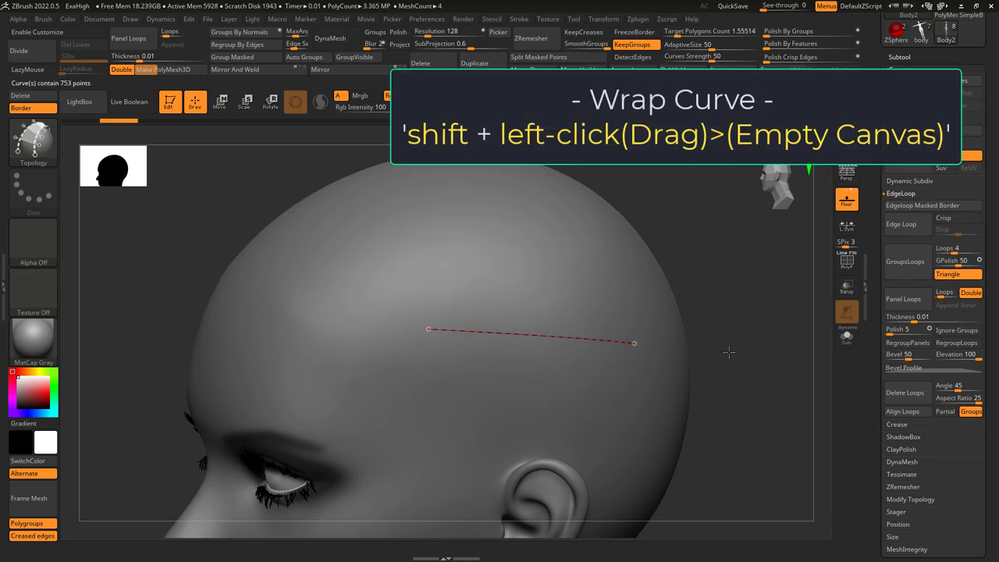
- Drag a Topology curve over the scalp from above the temple toward the crown
{"action": "left_click_drag", "start_coordinate": [634, 343], "coordinate": [763, 414]}
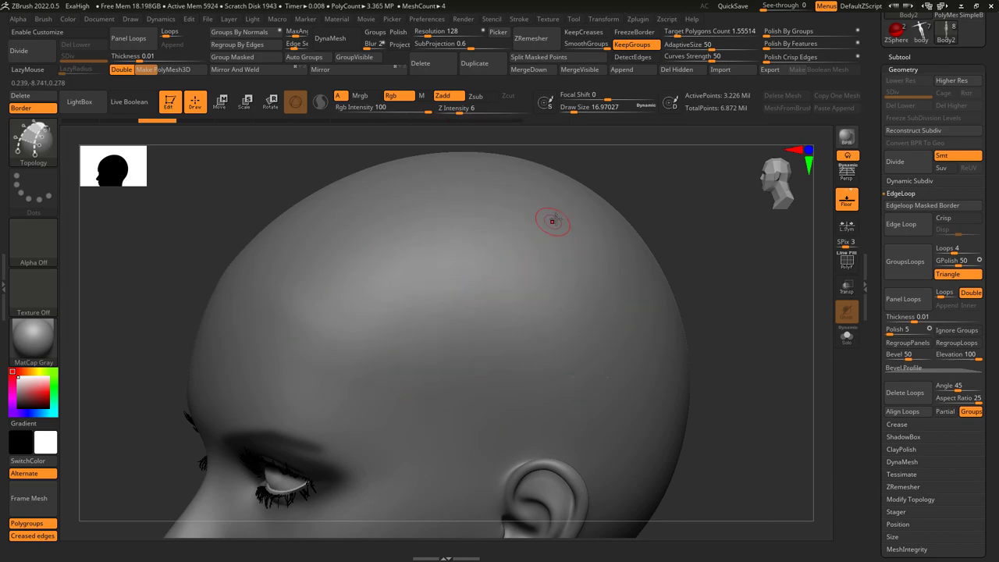
{"action": "left_click_drag", "start_coordinate": [554, 220], "coordinate": [295, 370]}
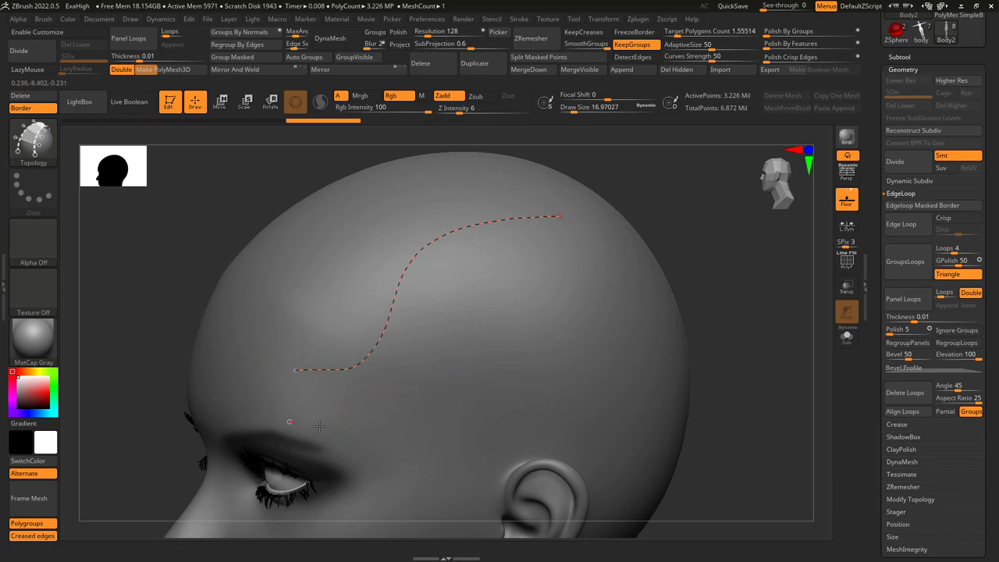